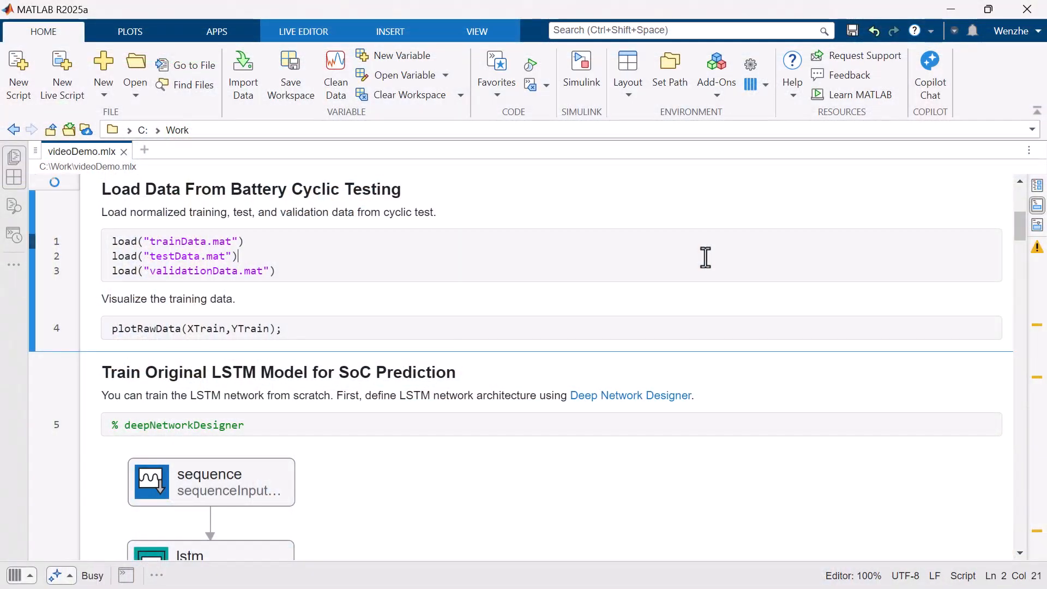
mouse_move(481, 180)
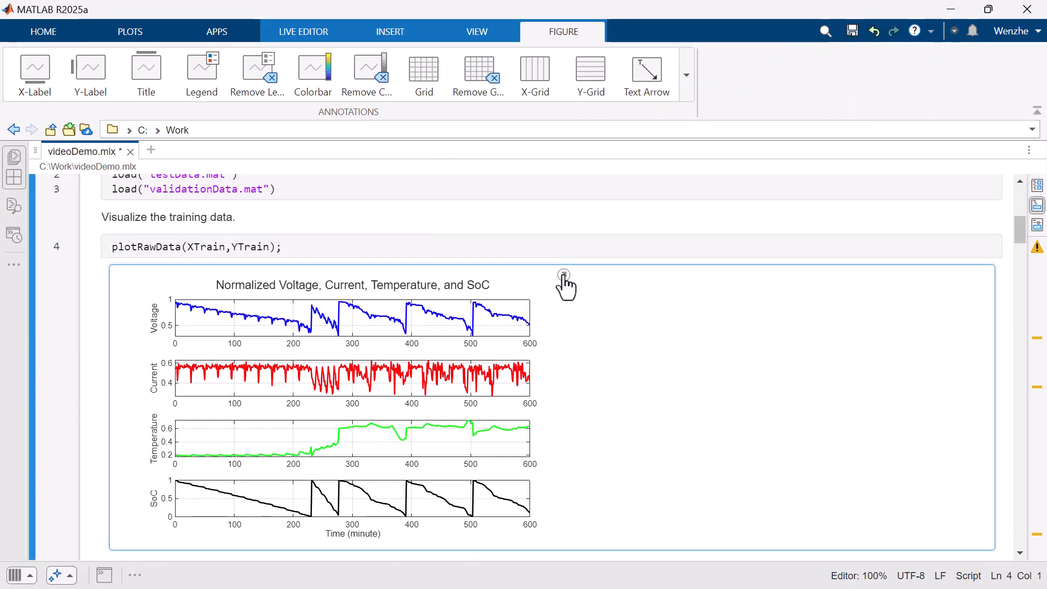
Step: Run the Load Data section to load battery data and plot voltage, current, temperature and SoC
click(564, 276)
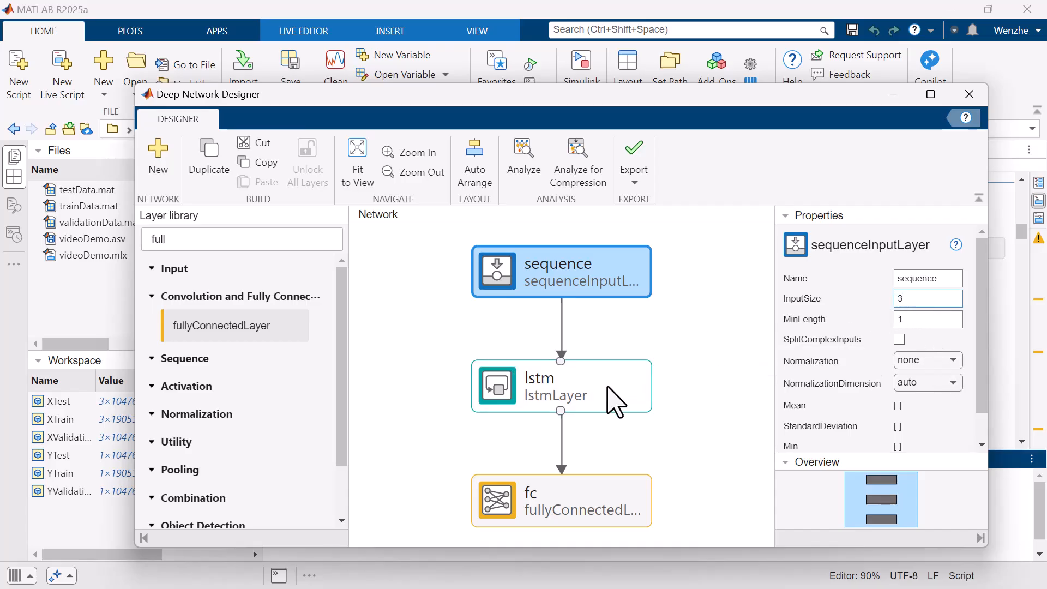
mouse_move(592, 390)
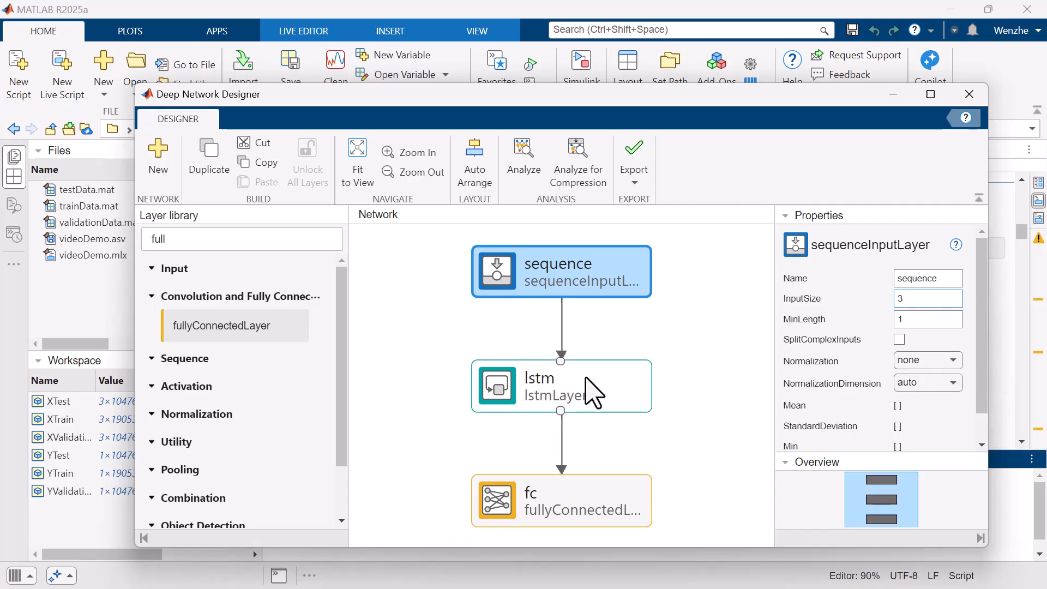
Step: Review the lstm and fc layer properties, then export the three-layer network
click(560, 388)
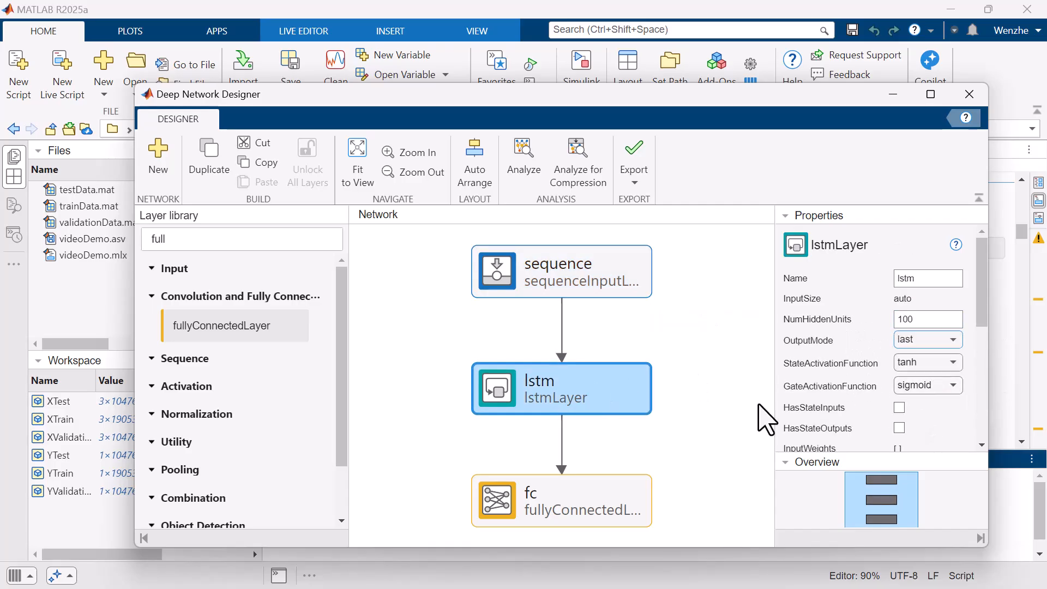
click(561, 510)
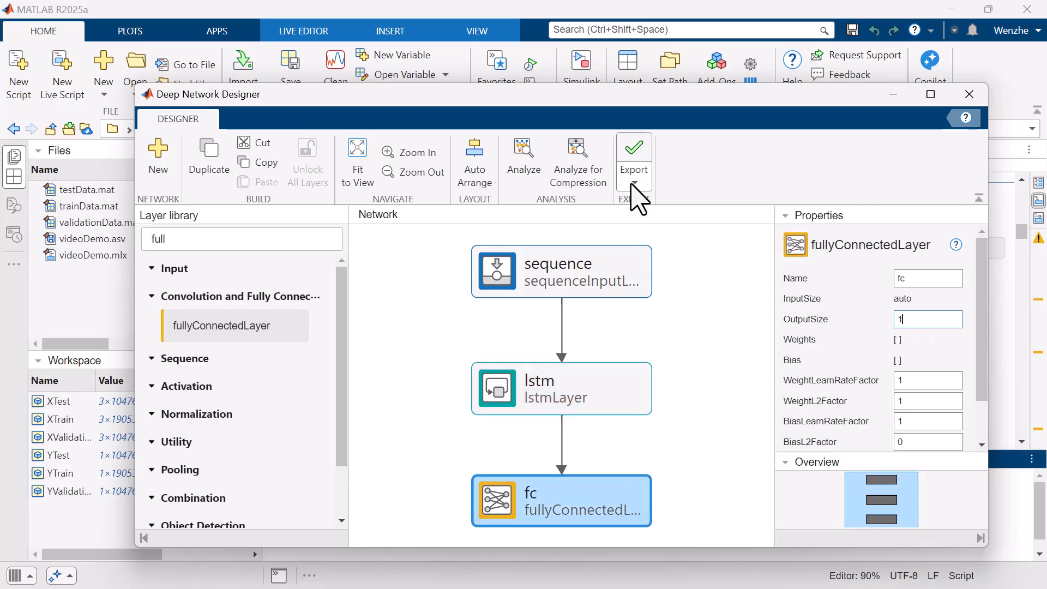
click(633, 147)
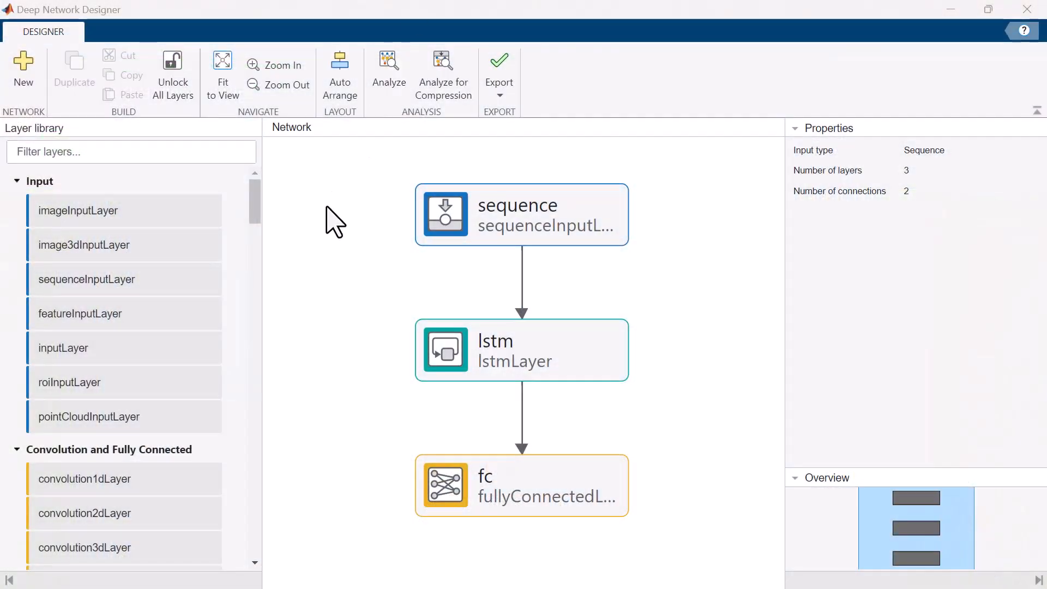
mouse_move(343, 231)
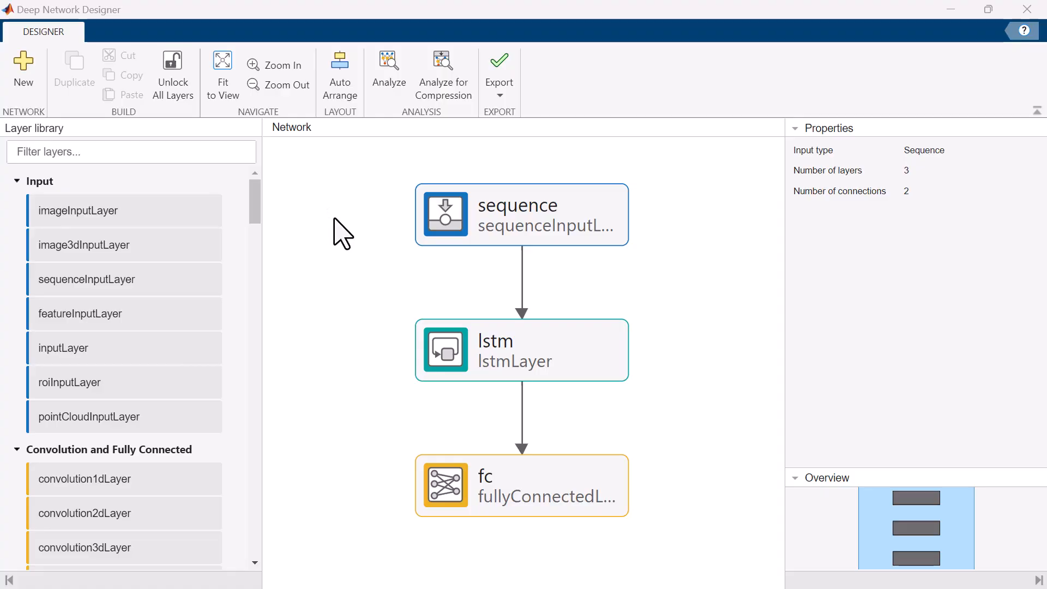
mouse_move(443, 71)
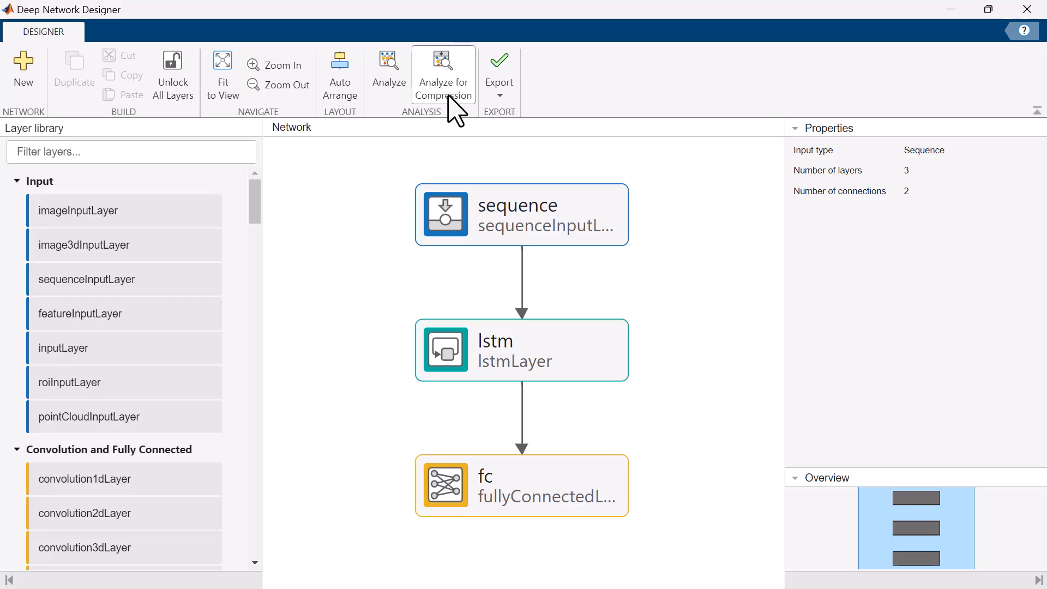
Step: Run Analyze for Compression to see 96.1% projection and 74.8% quantization reduction
click(443, 60)
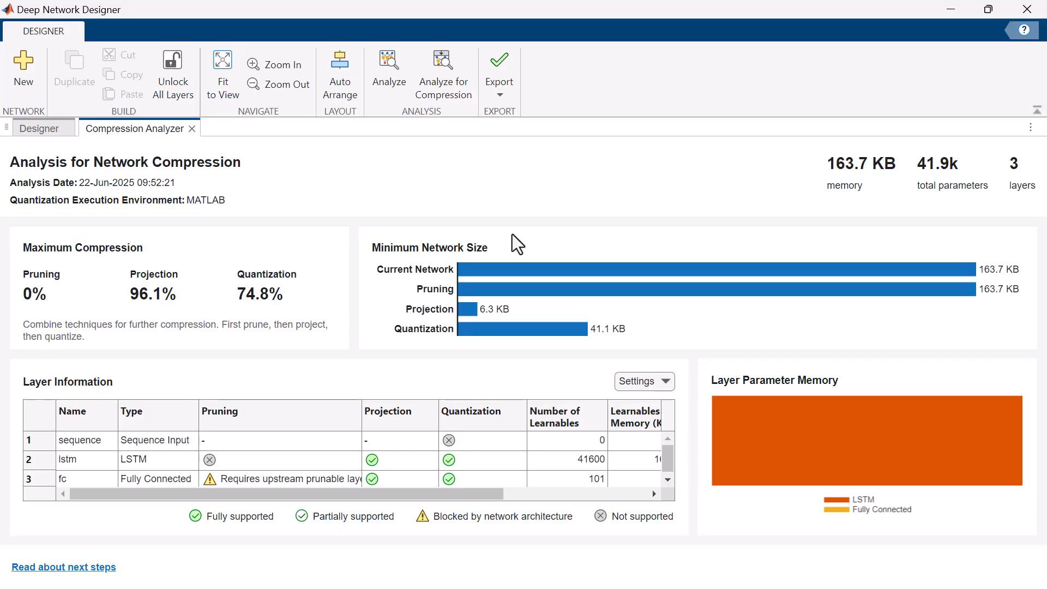
mouse_move(261, 221)
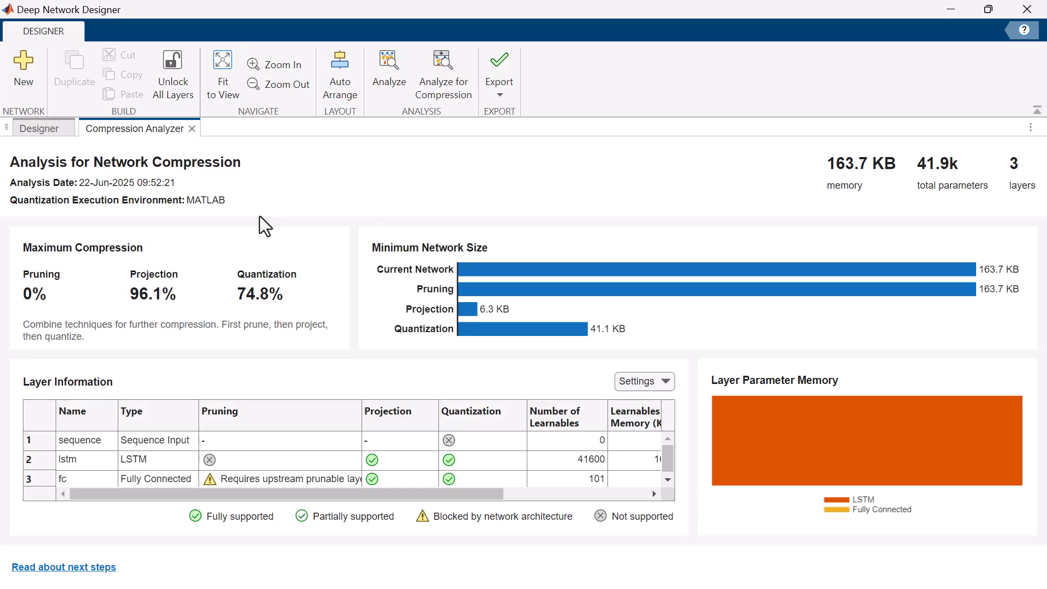
mouse_move(951, 19)
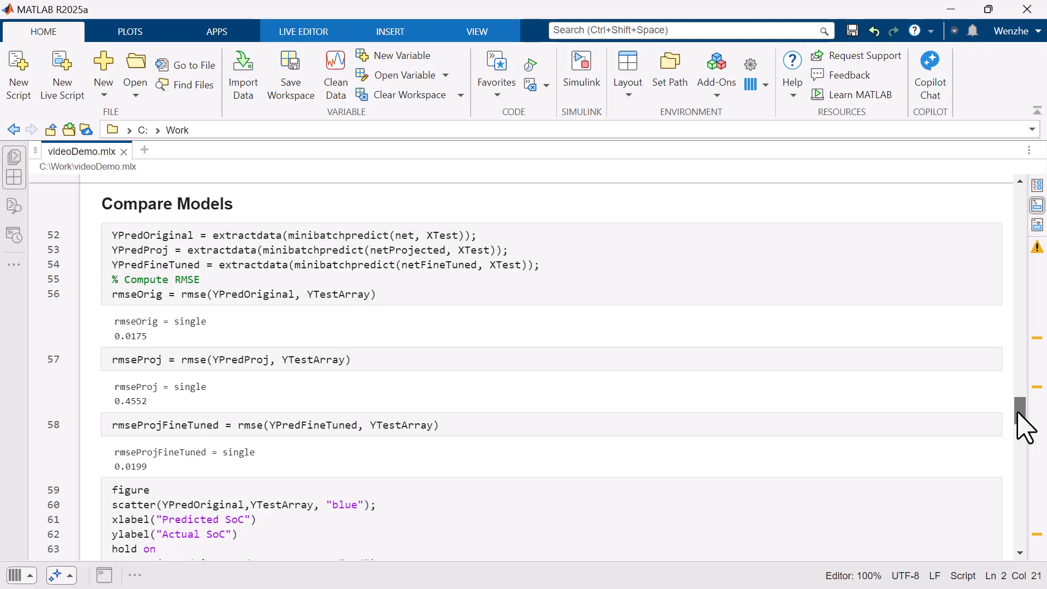
Step: Scroll past the SoC scatter plot to the RMSE and memory consumption bar charts
scroll(down, 3)
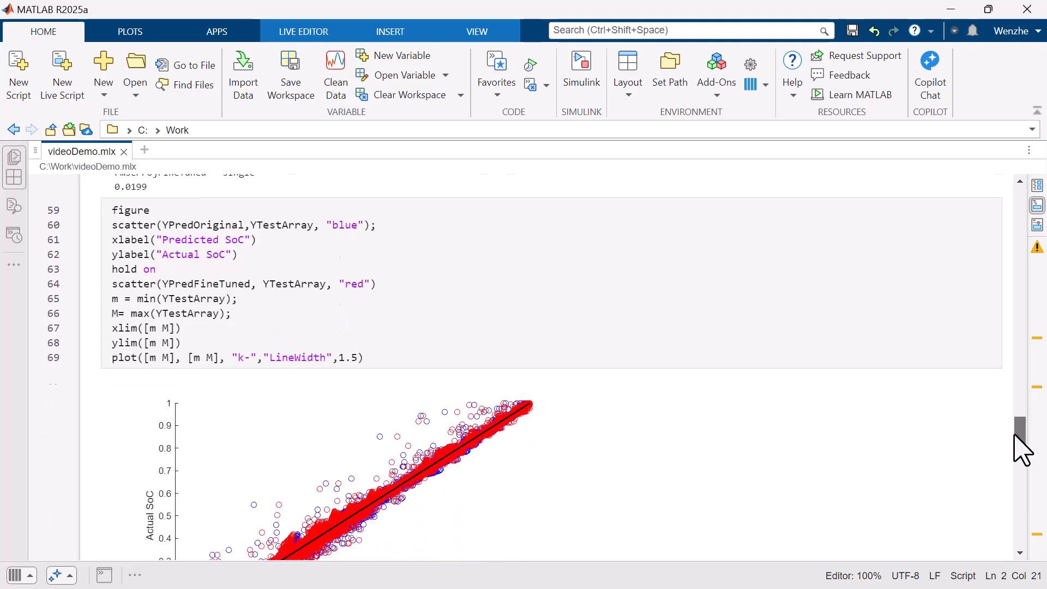
scroll(down, 3)
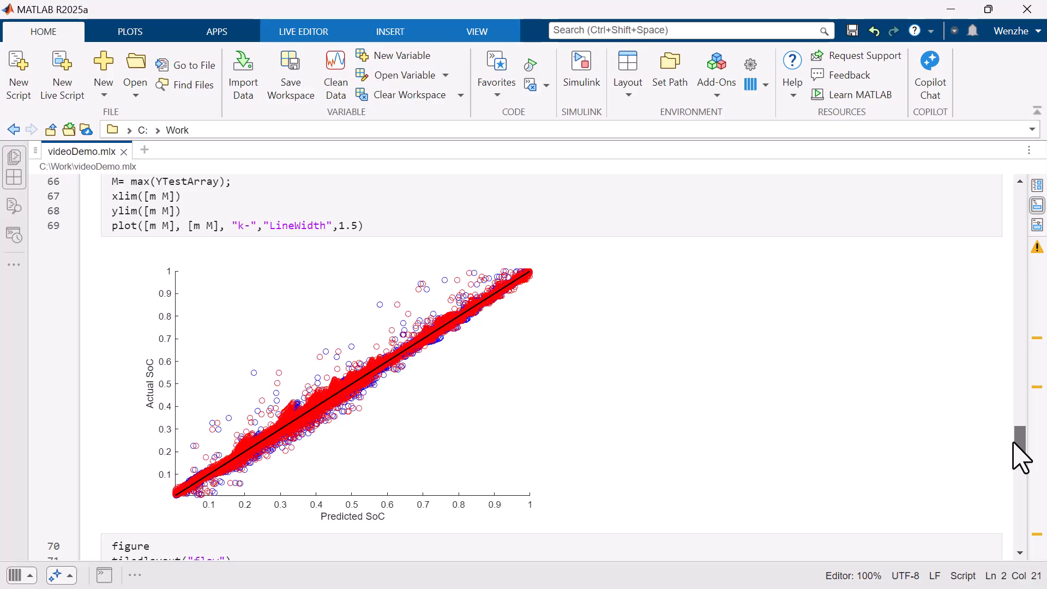
scroll(down, 3)
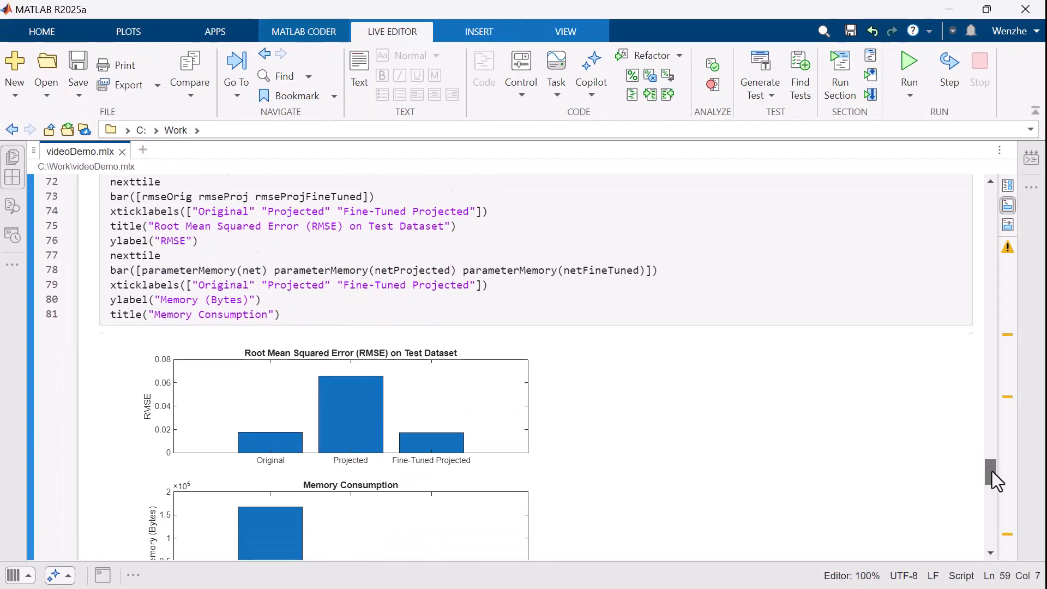
scroll(down, 3)
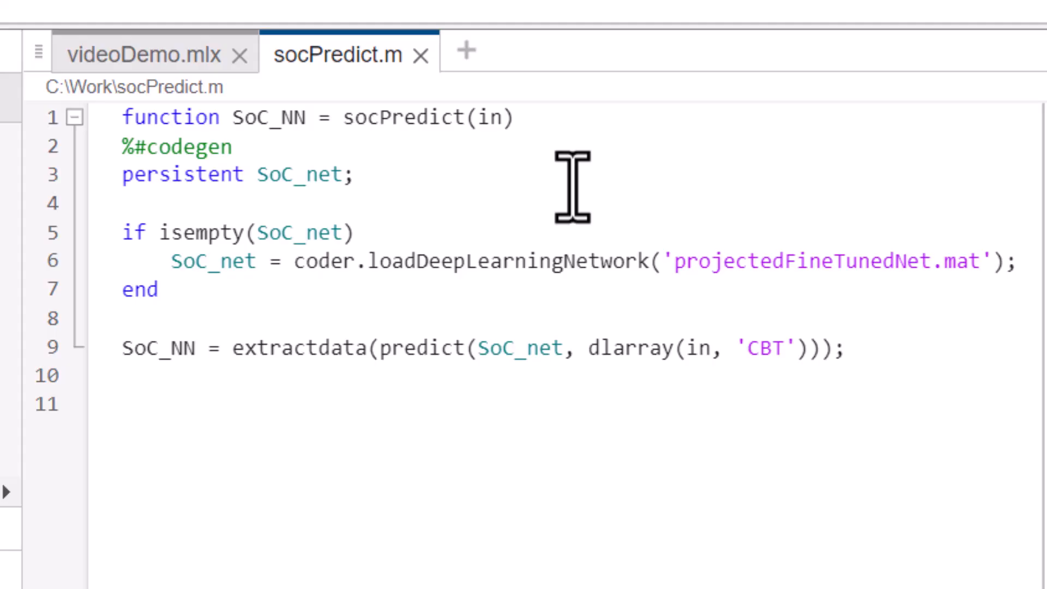
Step: Open socPredict.m, which loads projectedFineTunedNet.mat, in a new editor tab
click(240, 173)
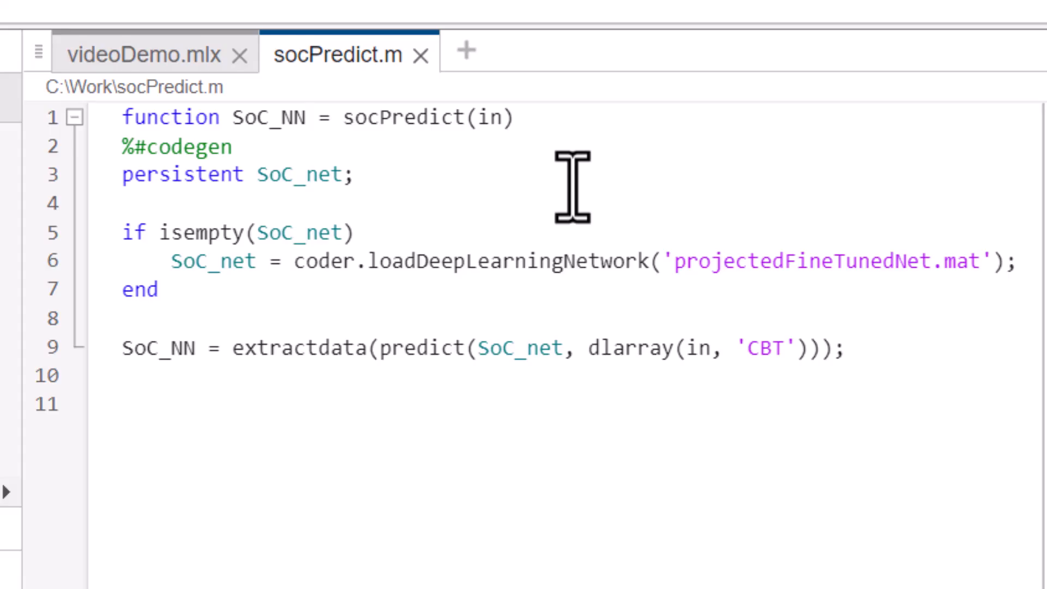
click(245, 174)
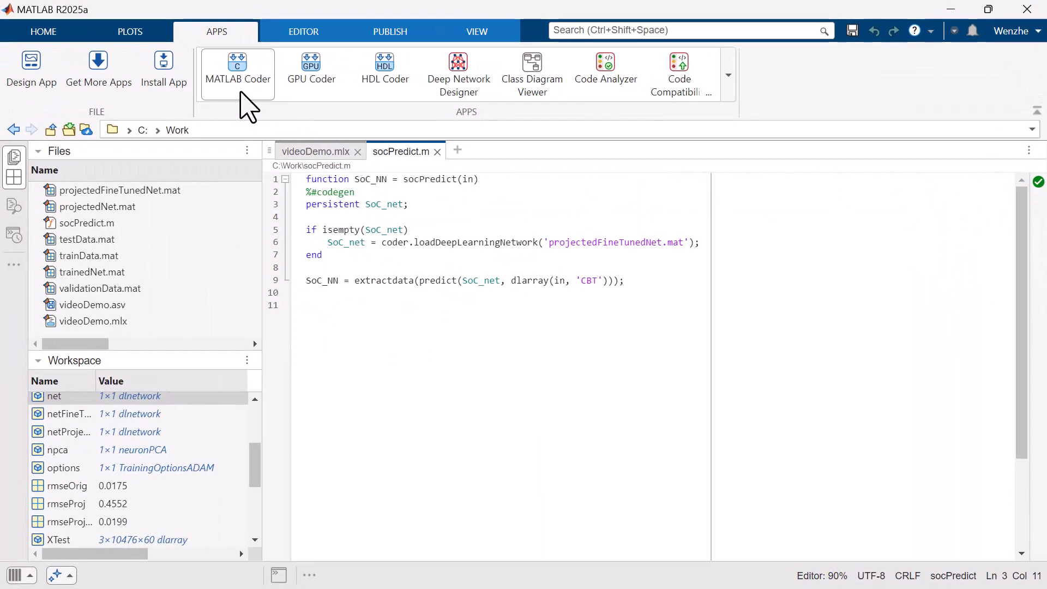
Step: Create the MATLAB Coder project Untitled1.coderprj in C:\Work
click(237, 65)
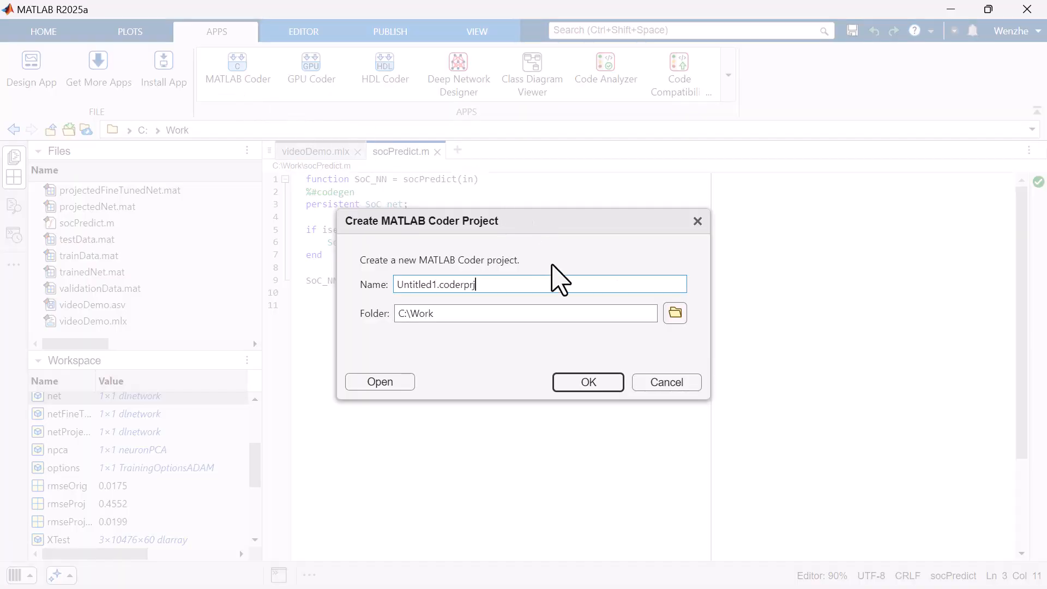
click(588, 382)
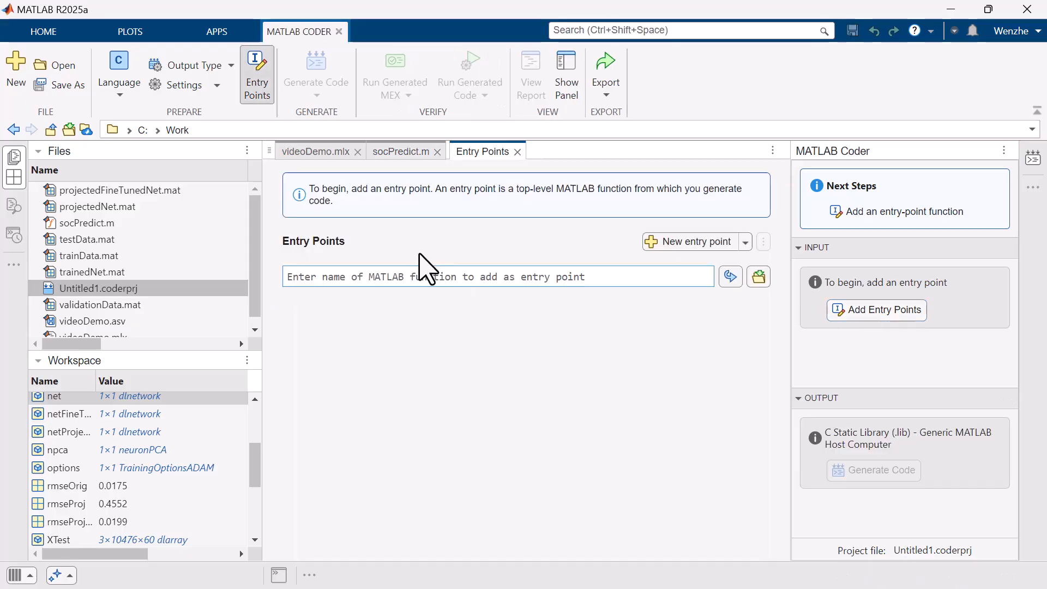
Step: Enter socPredict as the entry-point function
text(socPredict)
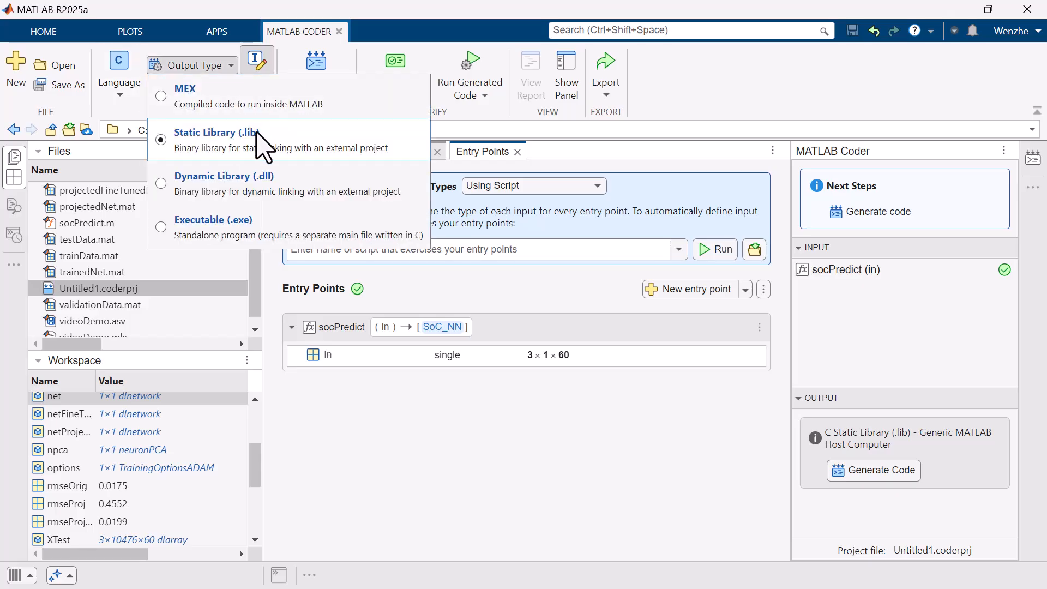
mouse_move(256, 154)
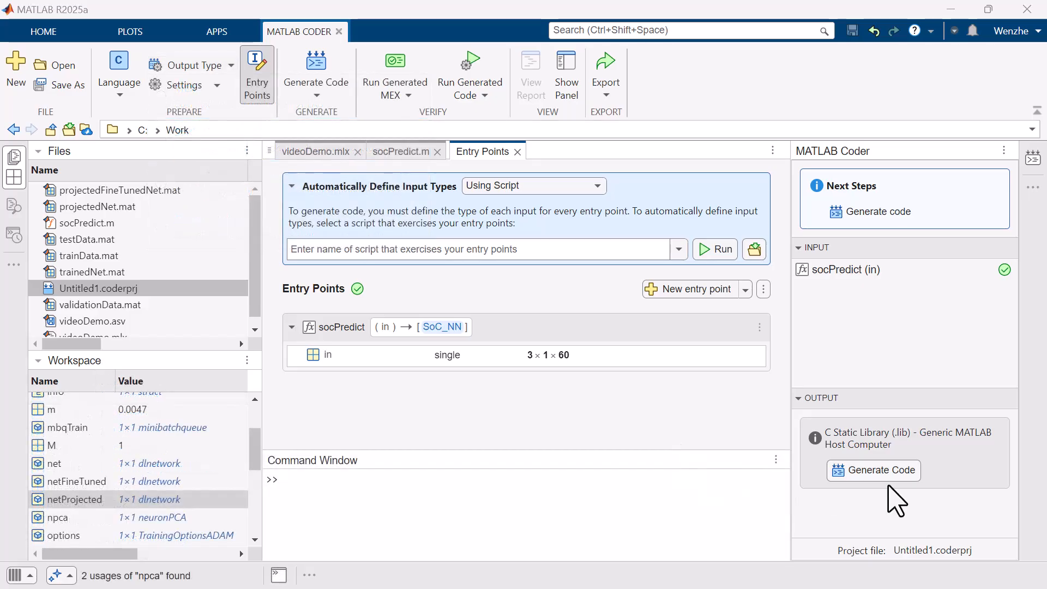
mouse_move(895, 488)
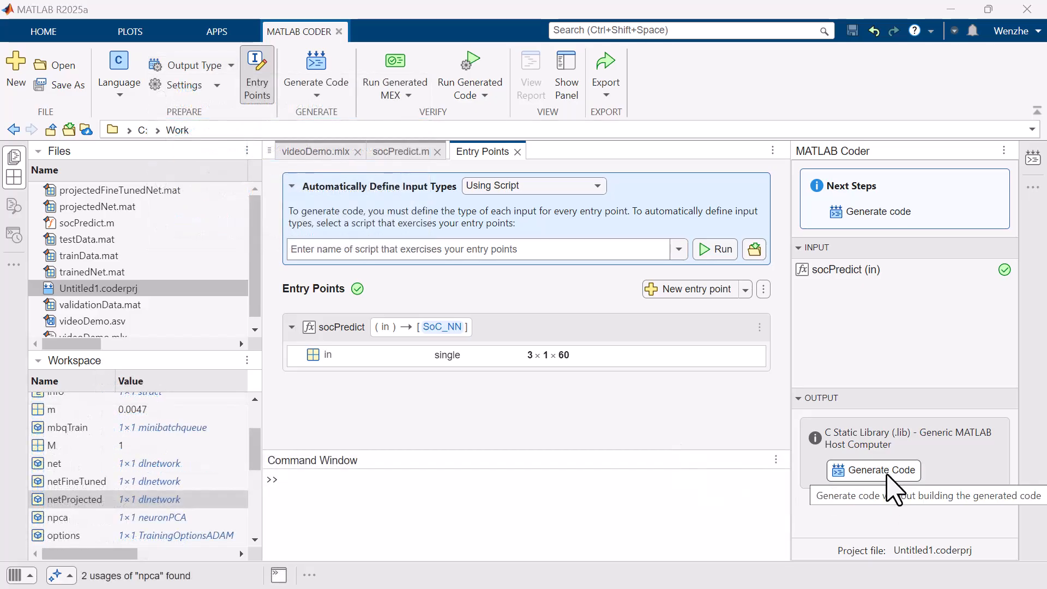
Step: Generate the socPredict C static library and open the code generation report
click(861, 470)
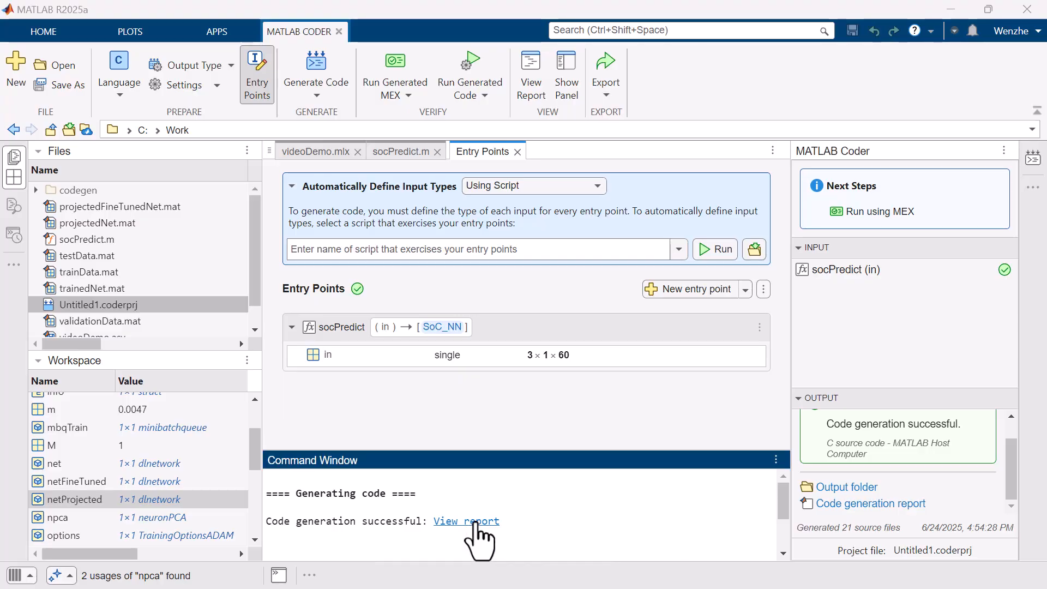
click(466, 521)
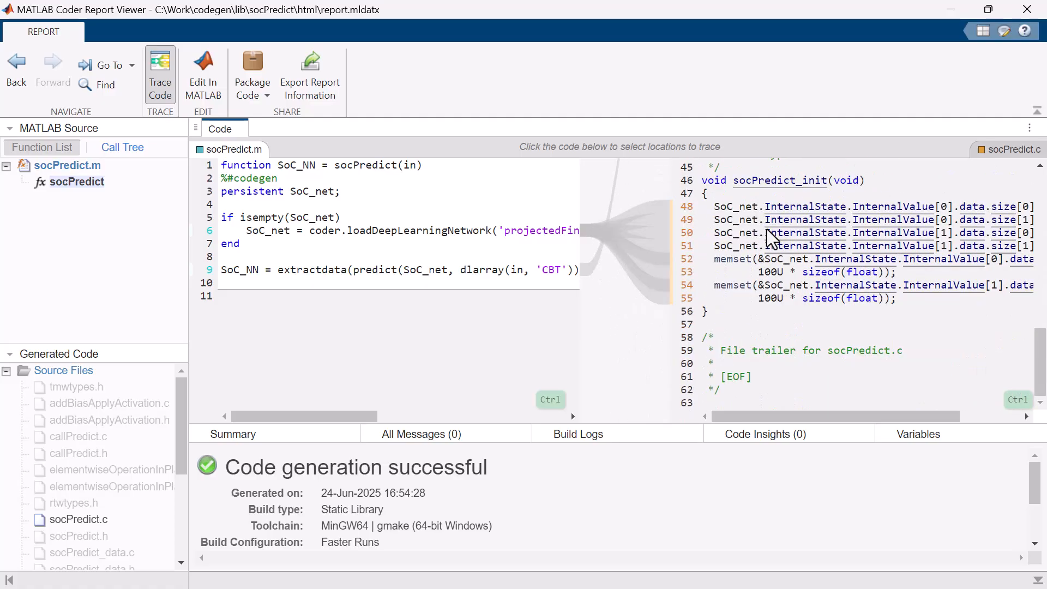
mouse_move(380, 260)
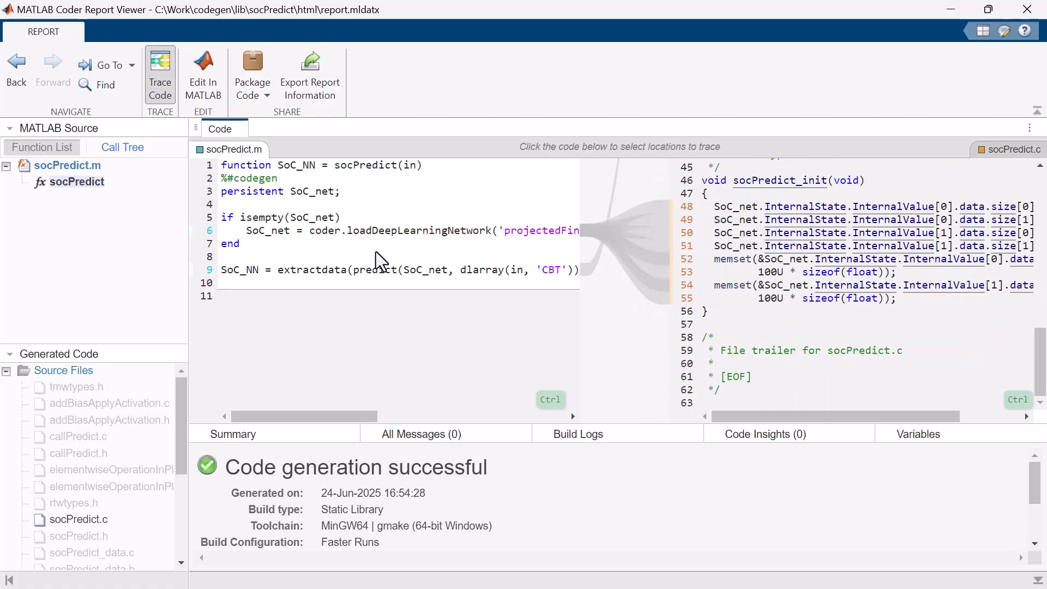
Step: Browse callPredict.c and its static float arrays of network weights
click(78, 436)
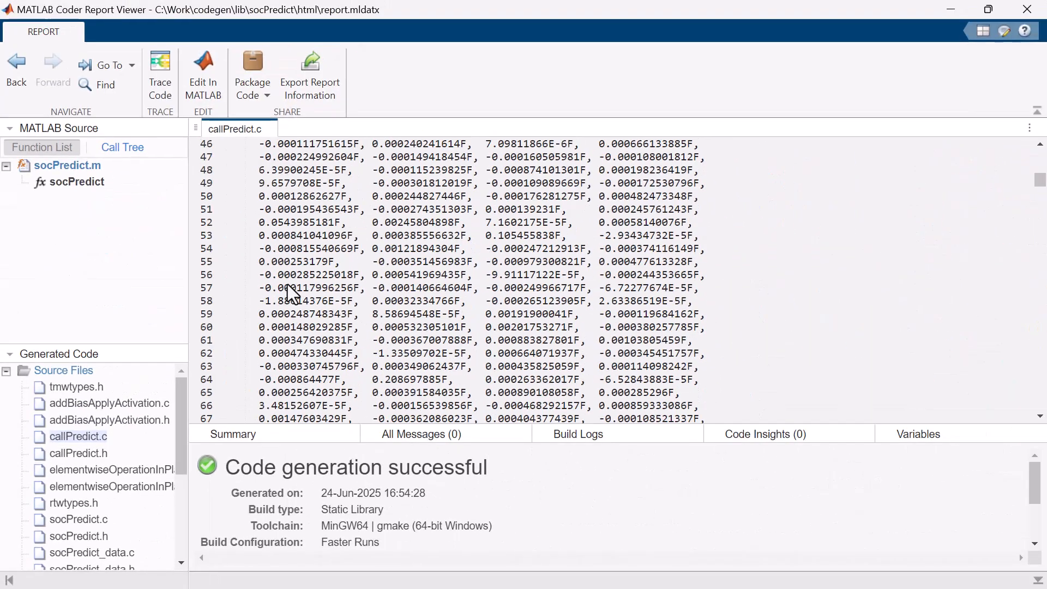
scroll(down, 3)
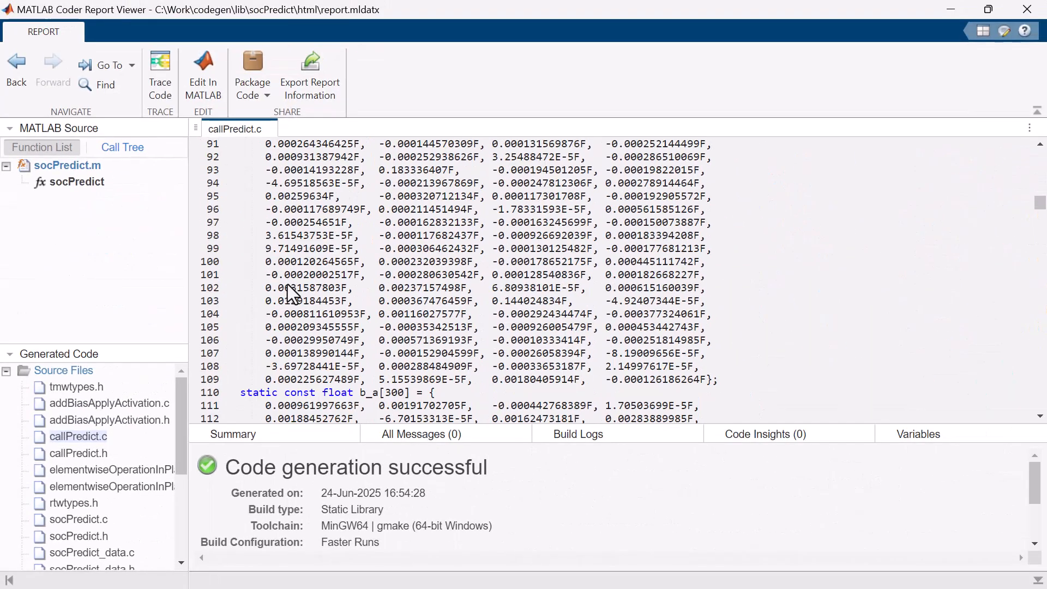
scroll(down, 3)
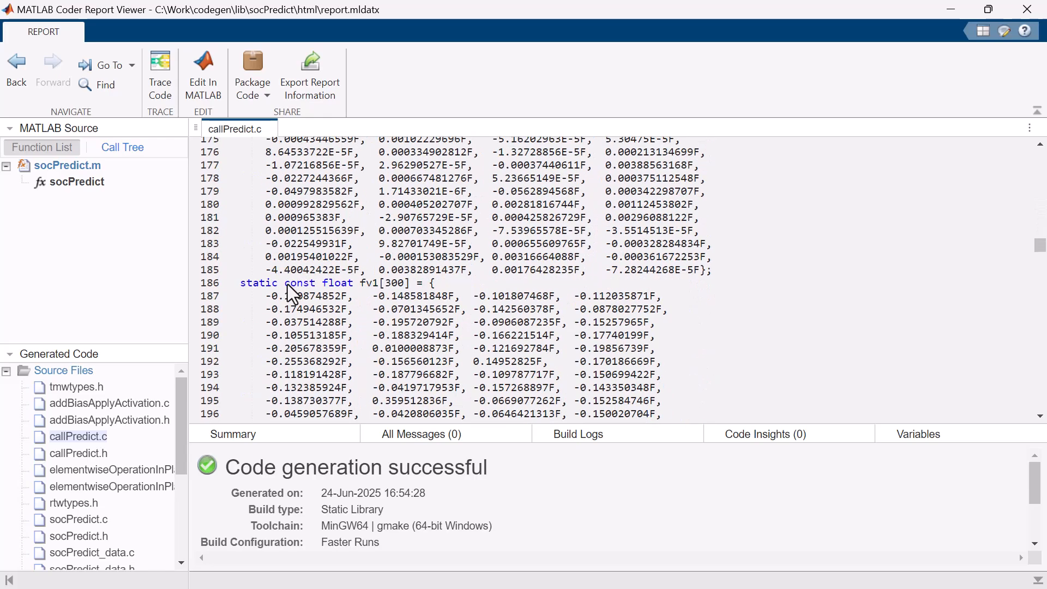
scroll(down, 3)
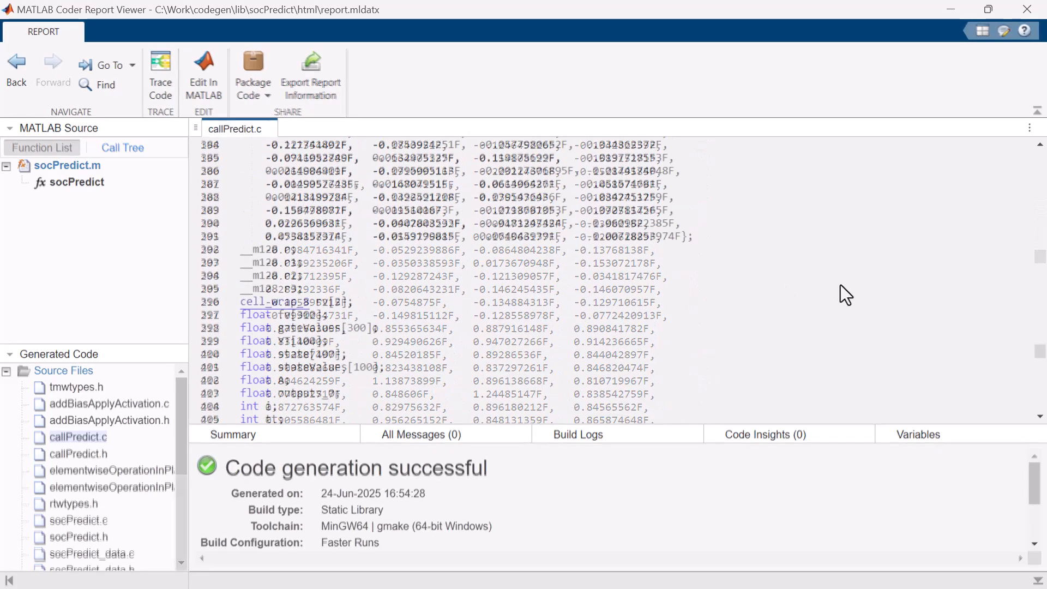
scroll(down, 3)
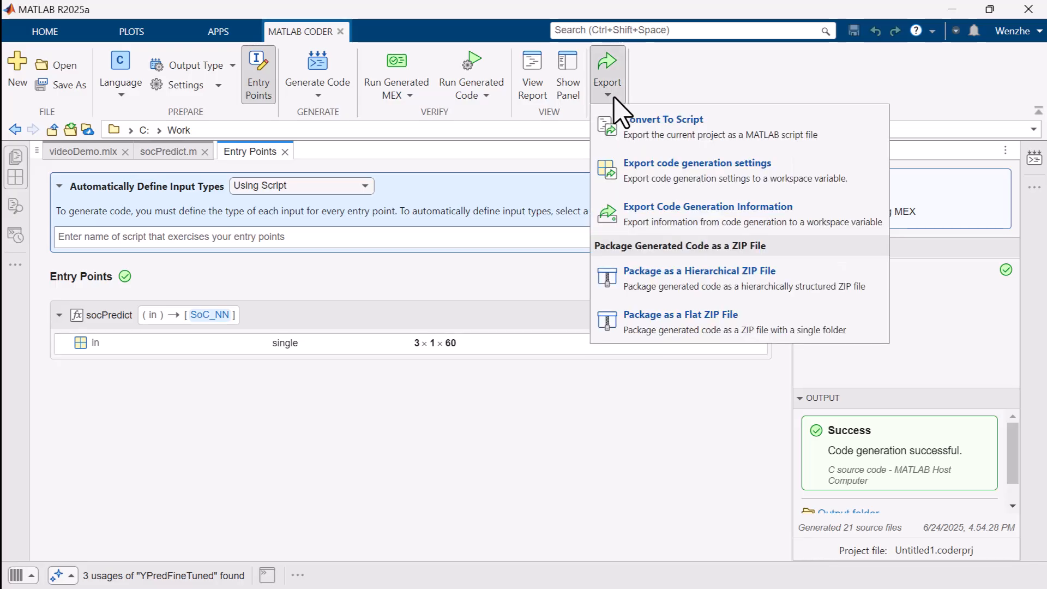
mouse_move(648, 142)
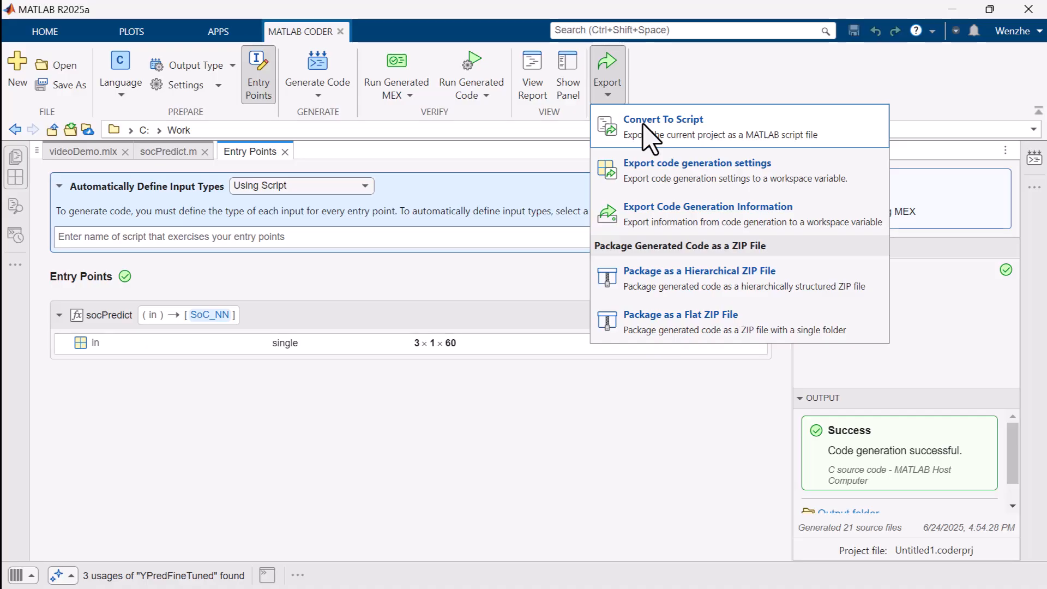
Step: Convert the Coder project to the script Untitled1_script.m
click(664, 119)
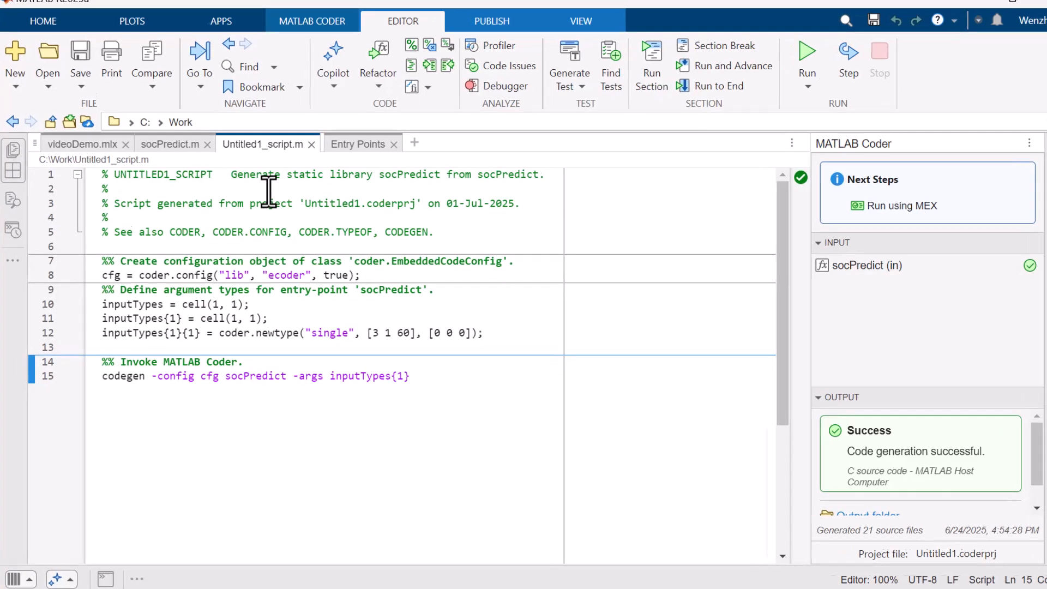